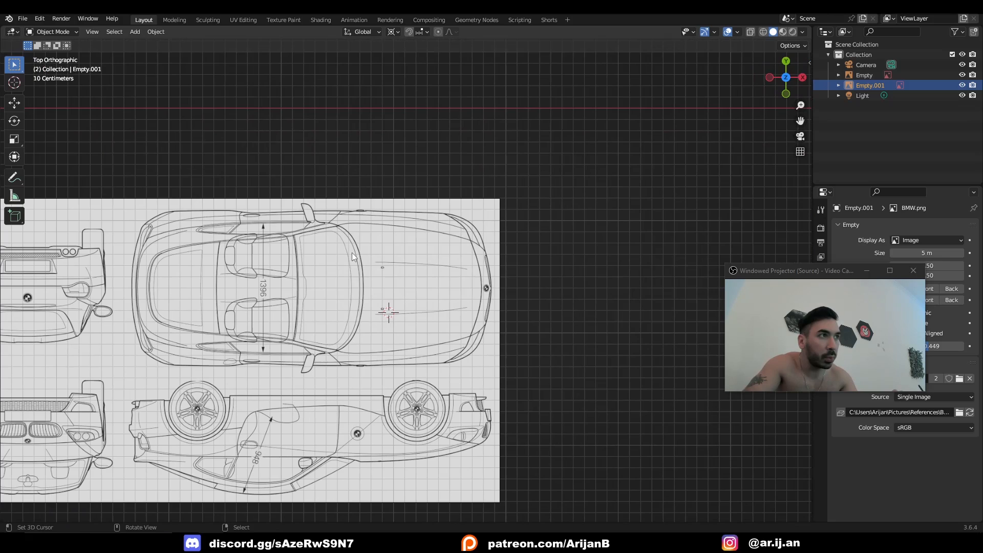
pyautogui.moveTo(373, 347)
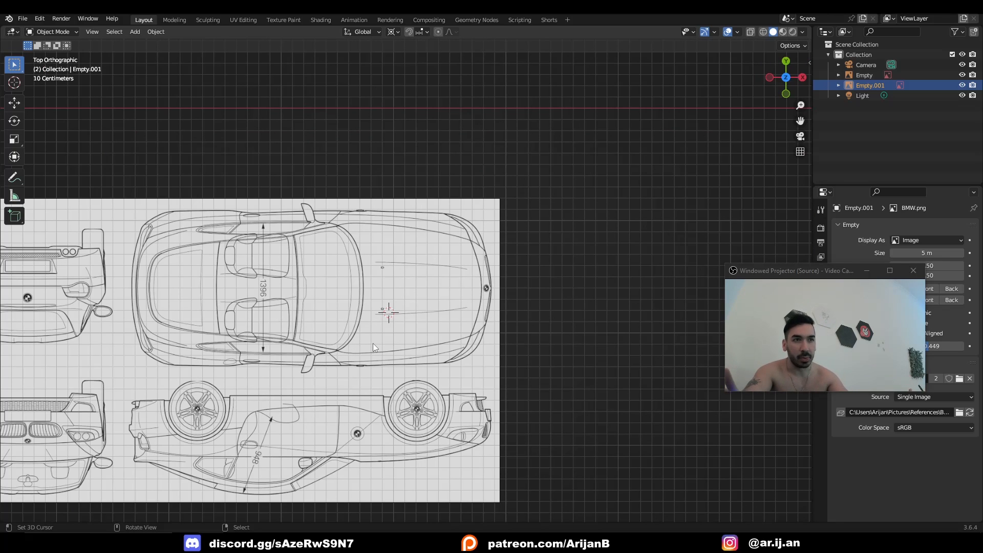
# Add an 11×11×11 lattice at a 3D cursor placed on the blueprint hood
pyautogui.click(419, 288)
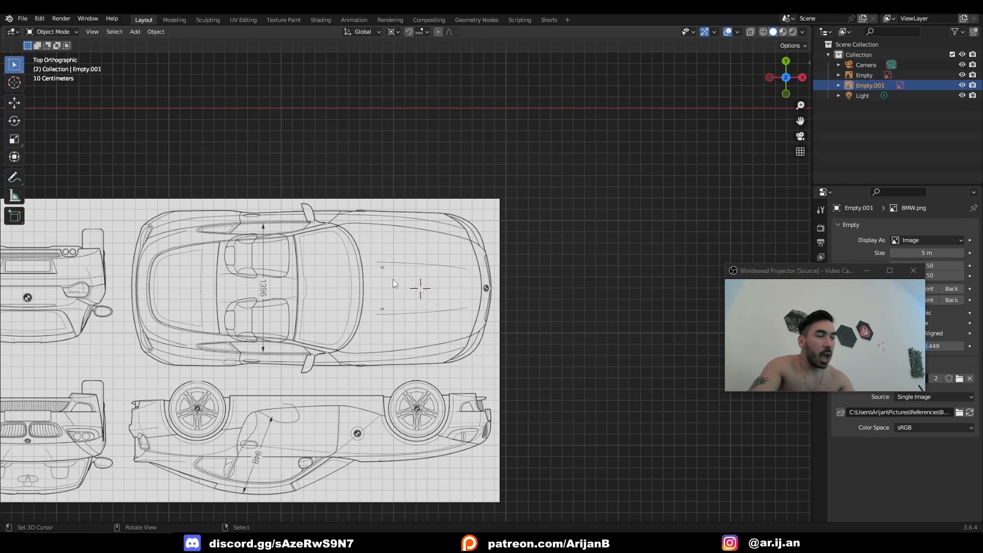
pyautogui.click(134, 32)
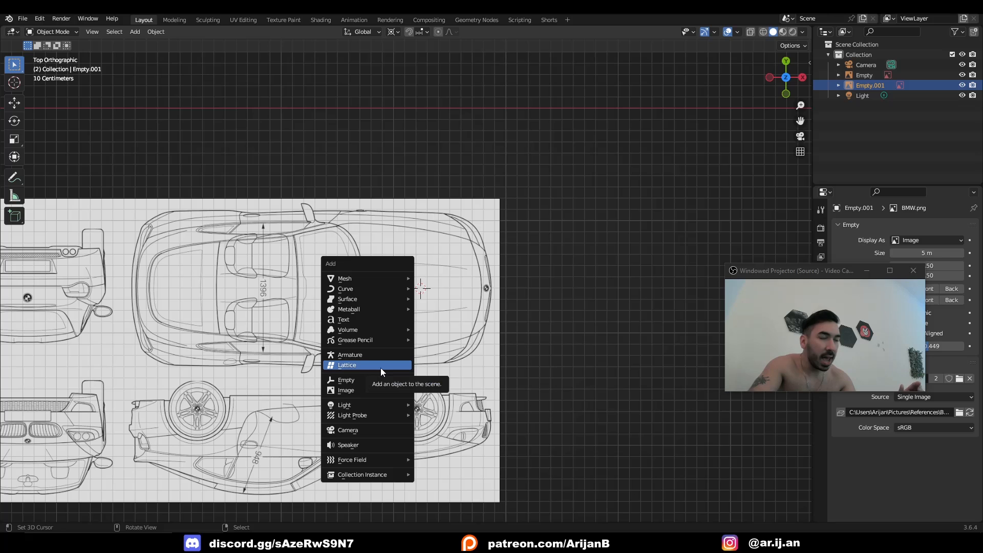
pyautogui.click(347, 365)
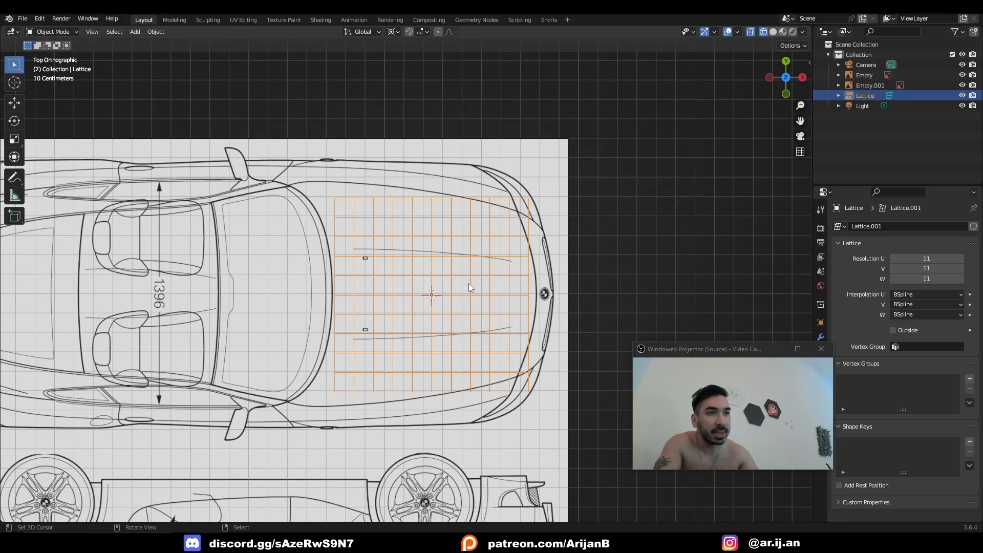
# Scale the lattice up to span the front end from windshield to nose
pyautogui.press('s')
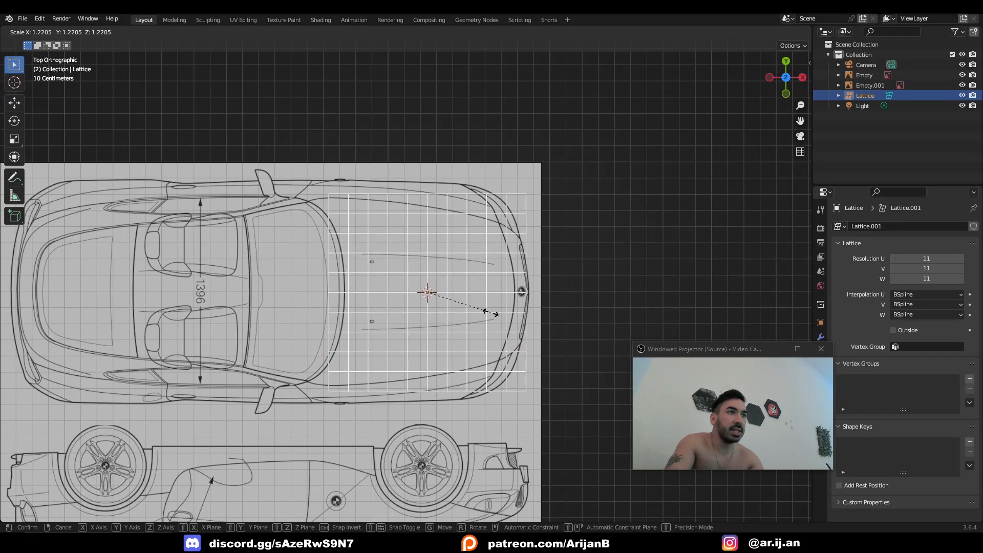
pyautogui.click(427, 293)
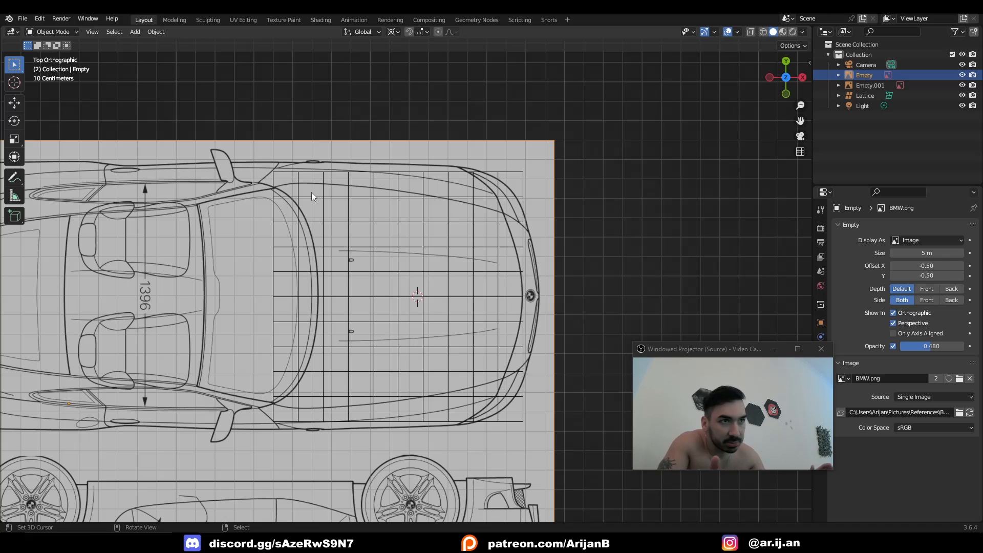
# Add a cube mesh and start tracing its vertices along the hood edge
pyautogui.click(134, 31)
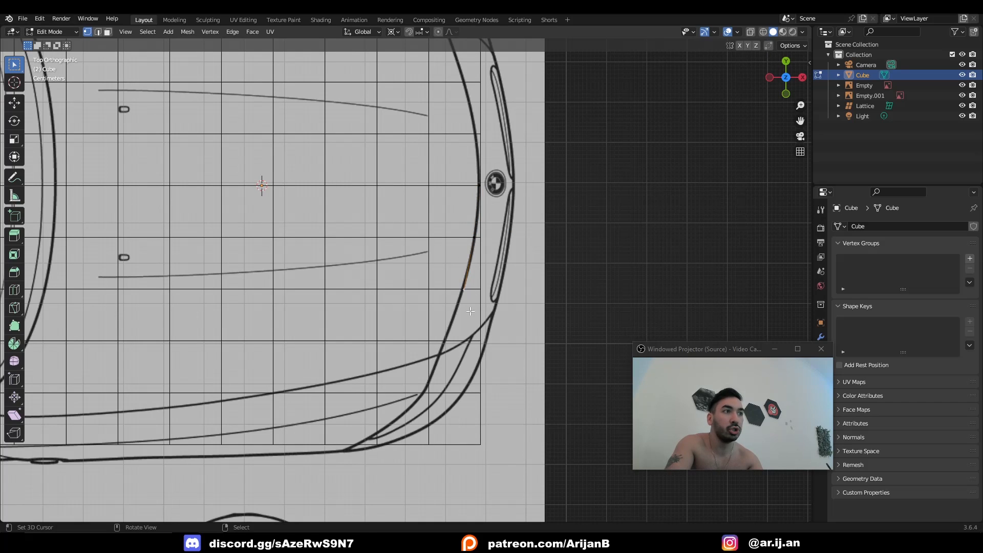
pyautogui.moveTo(470, 310); pyautogui.dragTo(451, 340)
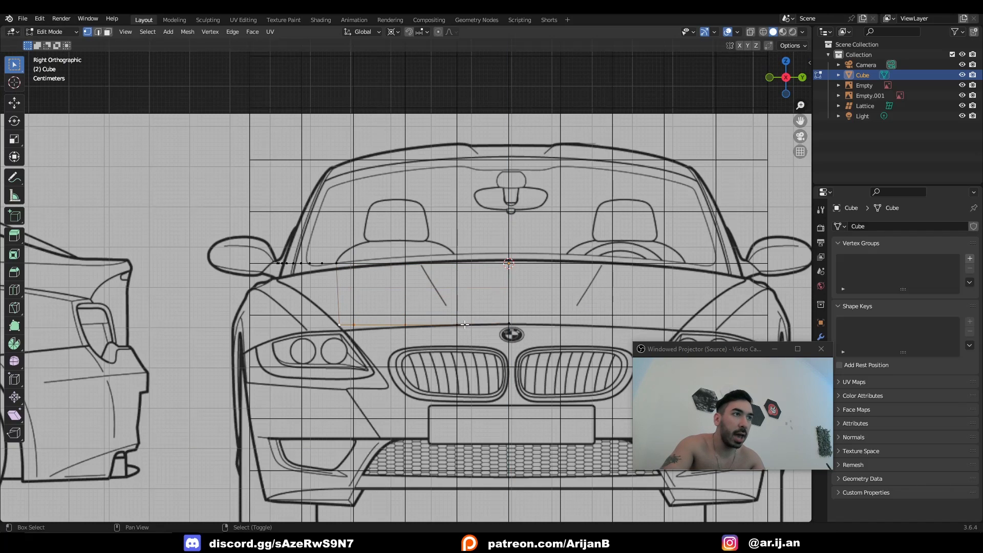
# Move the hood-edge vertices down to follow the headlight line in the front view
pyautogui.press('g')
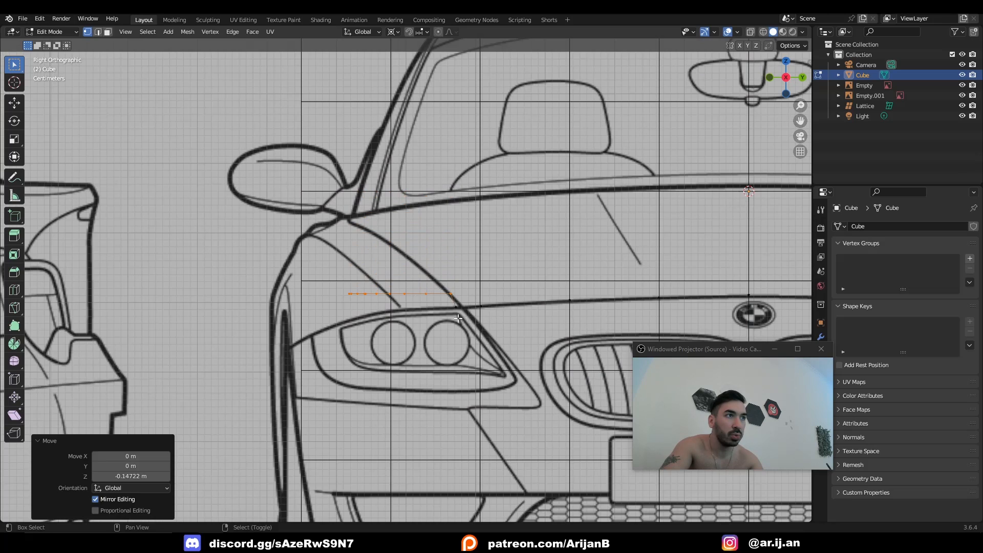
pyautogui.press('g')
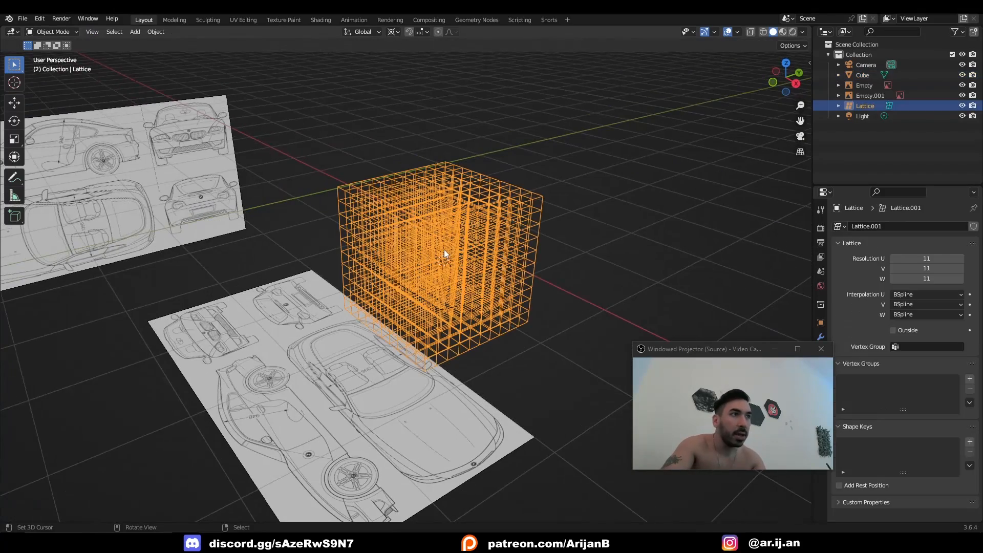
# Hide the lattice and enter Edit Mode on the traced hood-edge vertices
pyautogui.press('g')
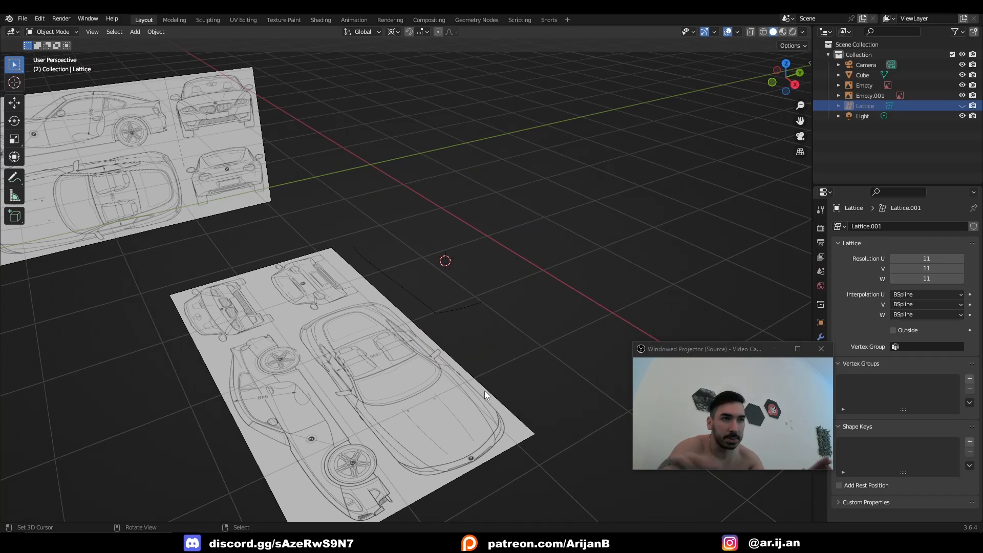
pyautogui.press('Tab')
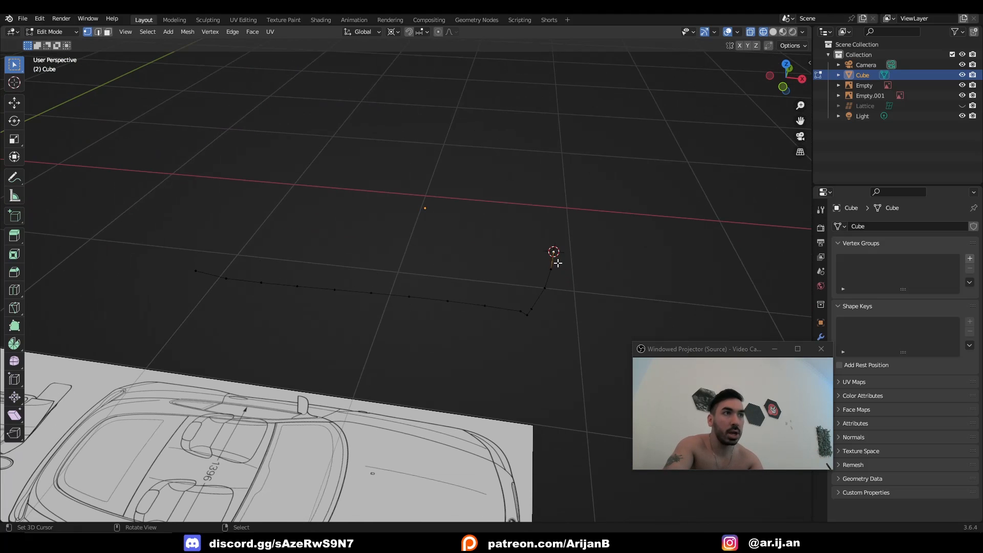
# Orbit to the vertex chain and select the run of edge vertices
pyautogui.moveTo(553, 262); pyautogui.dragTo(496, 306)
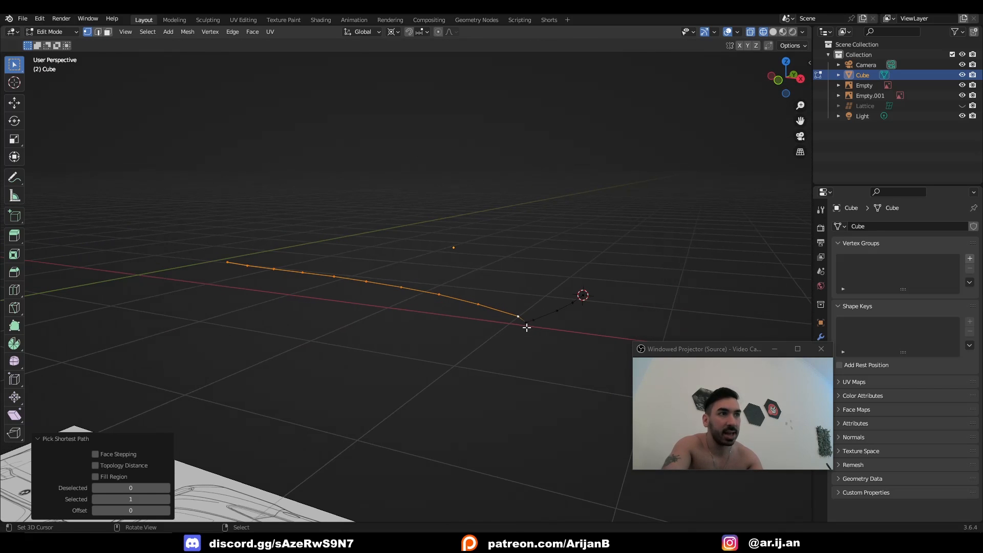
pyautogui.click(393, 31)
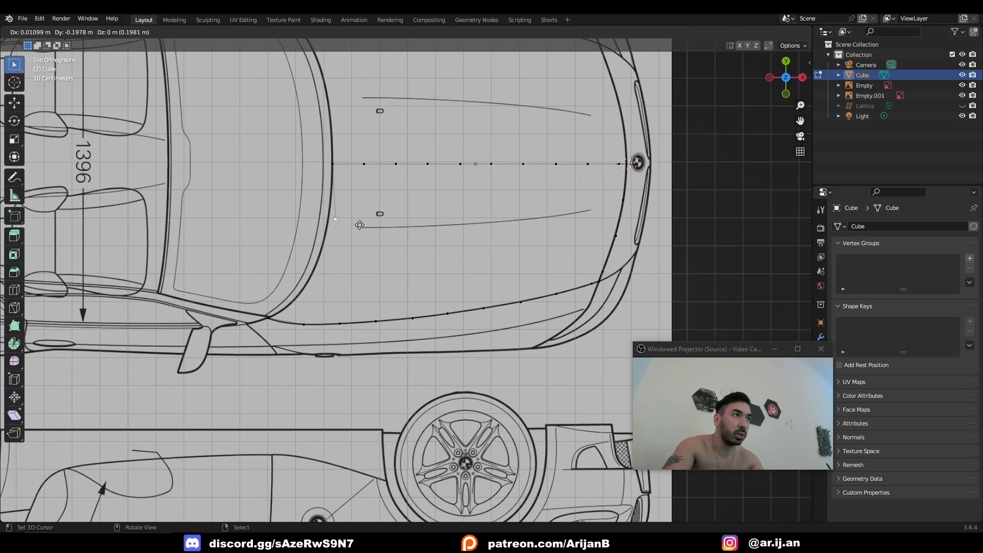
pyautogui.moveTo(335, 218); pyautogui.dragTo(293, 310)
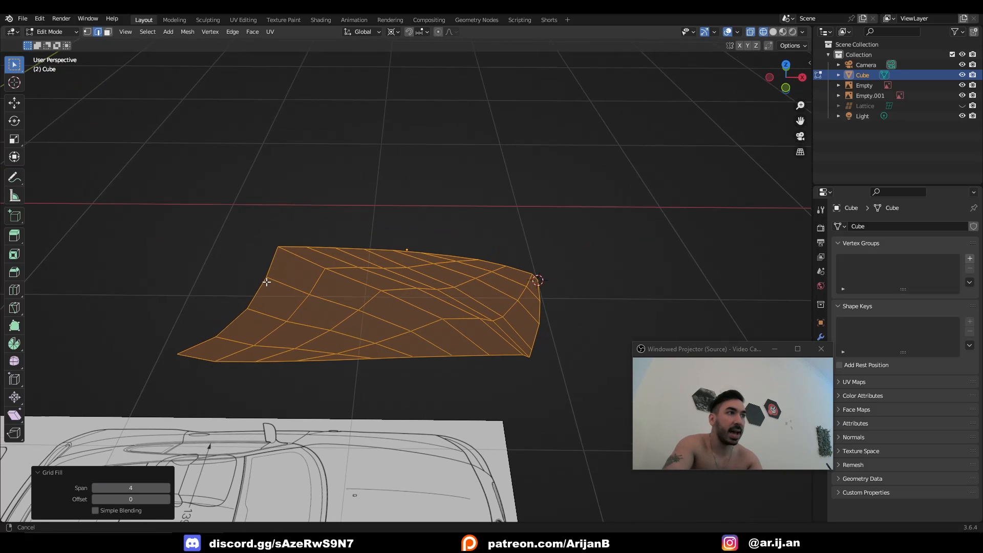
# Set the Grid Fill span to 10 for an even quad grid
pyautogui.click(130, 488)
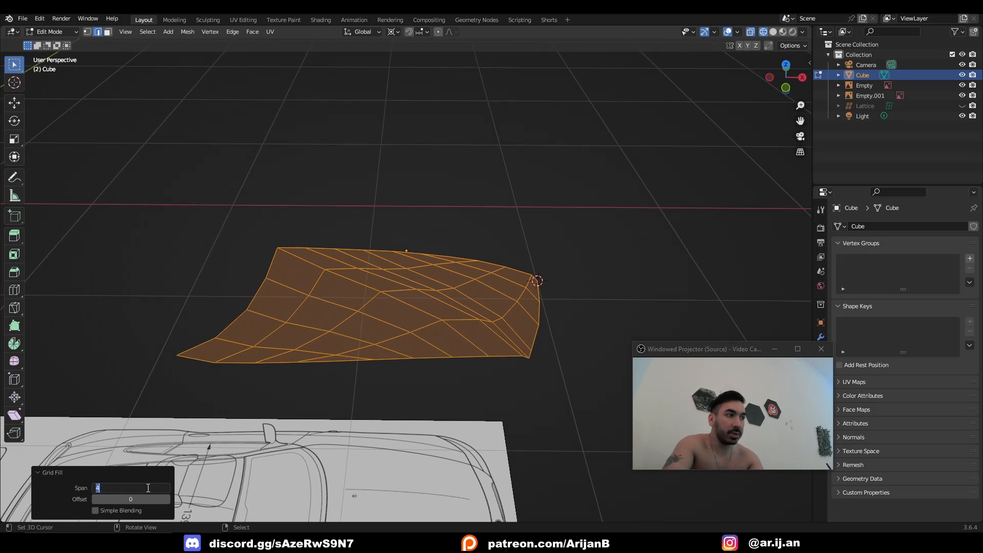
pyautogui.write('10')
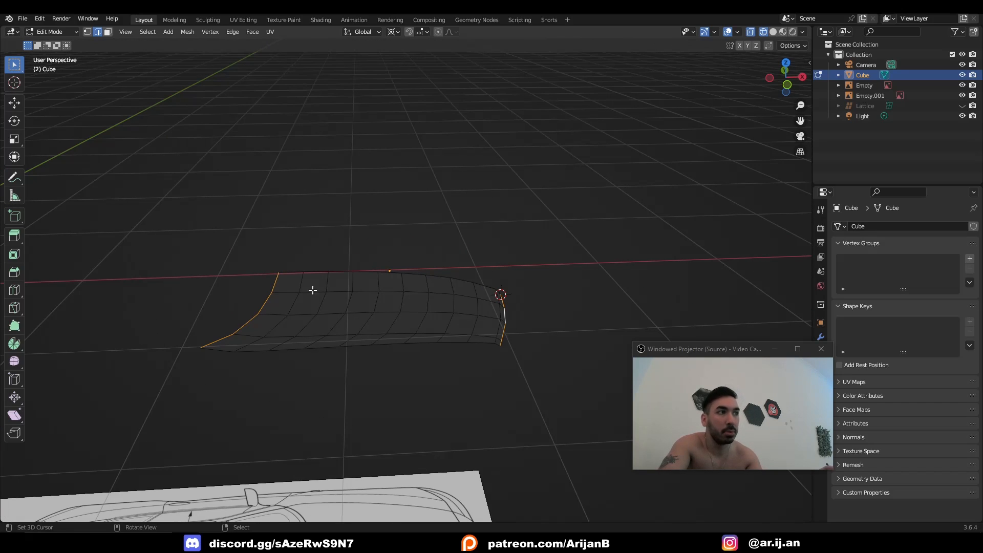
# Merge vertices by distance and add a level-2 Subdivision Surface to the hood
pyautogui.press('Tab')
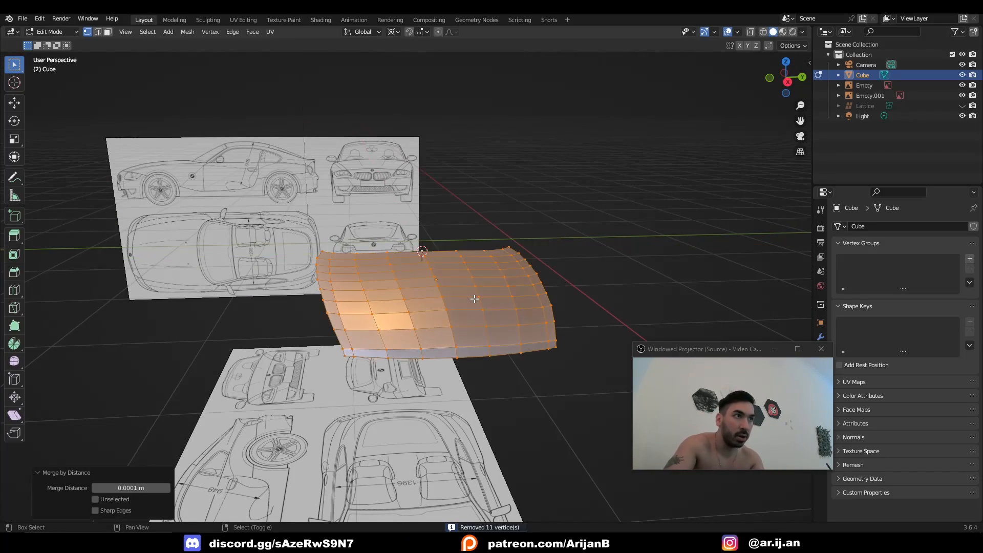
pyautogui.press('Tab')
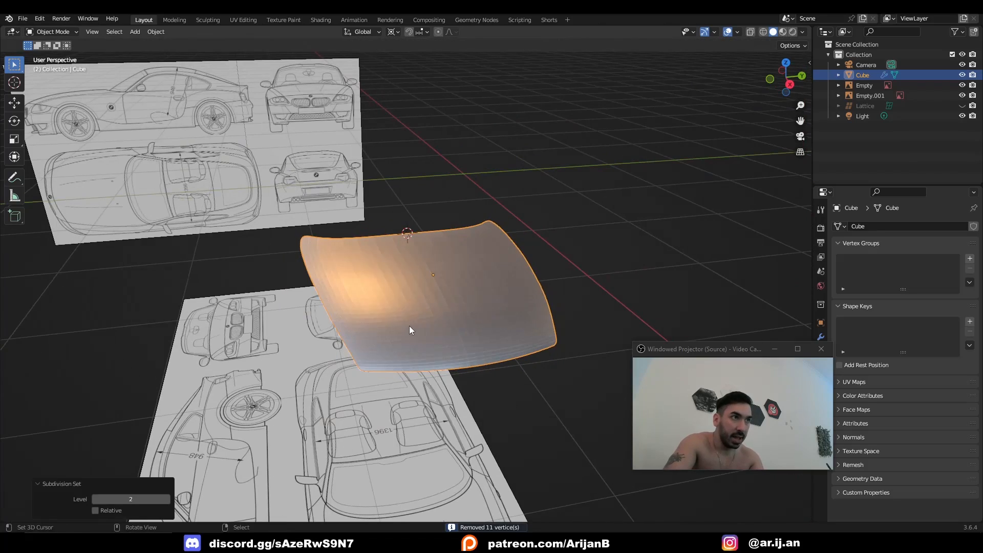